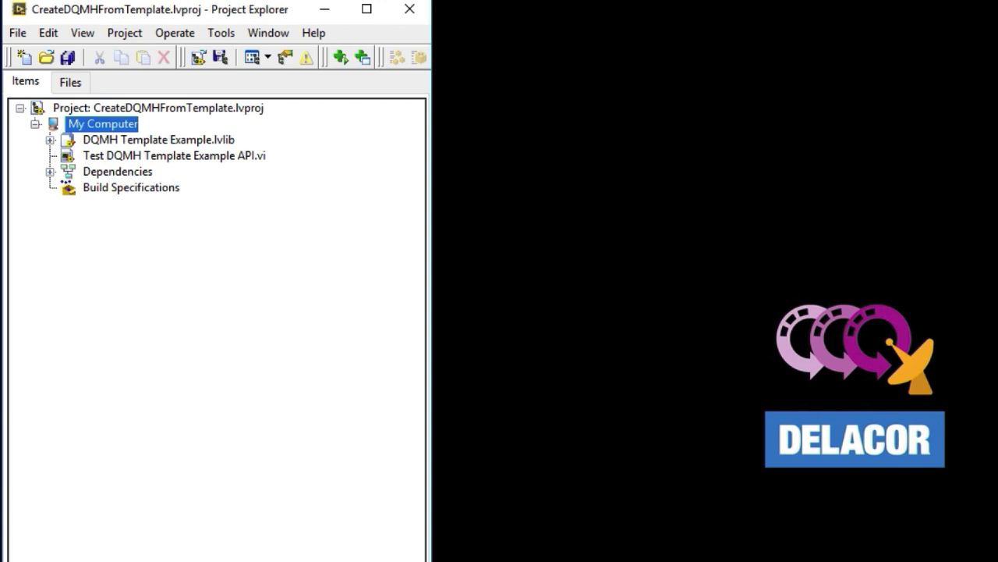
mouse_move(119, 162)
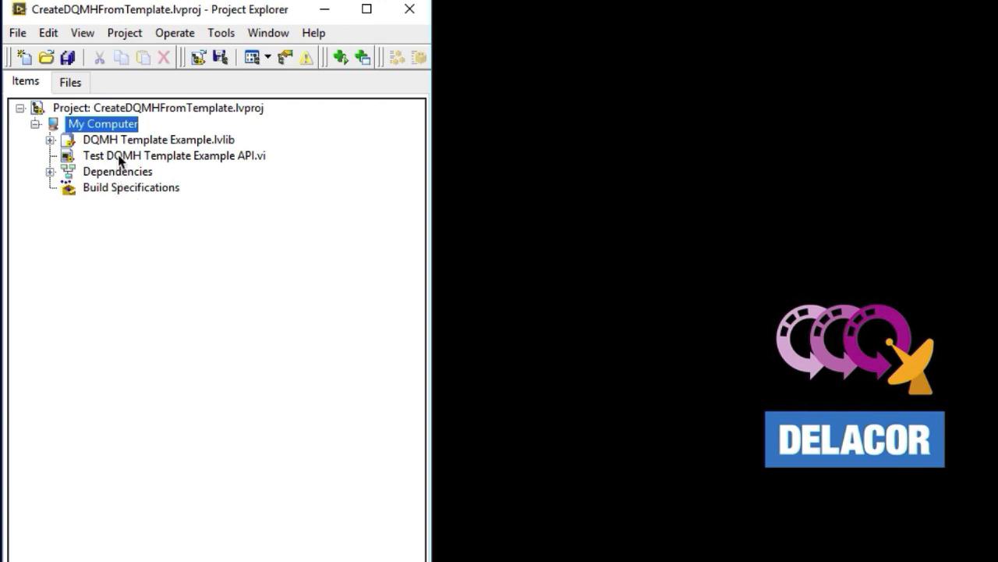
Step: Open Test DQMH Template Example API.vi from the Project Explorer
click(175, 156)
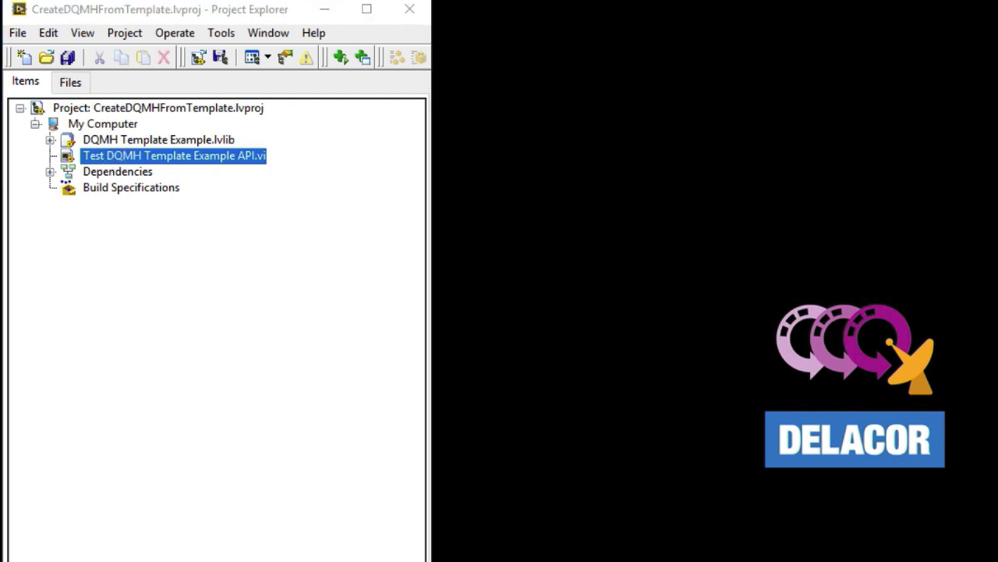
double_click(174, 156)
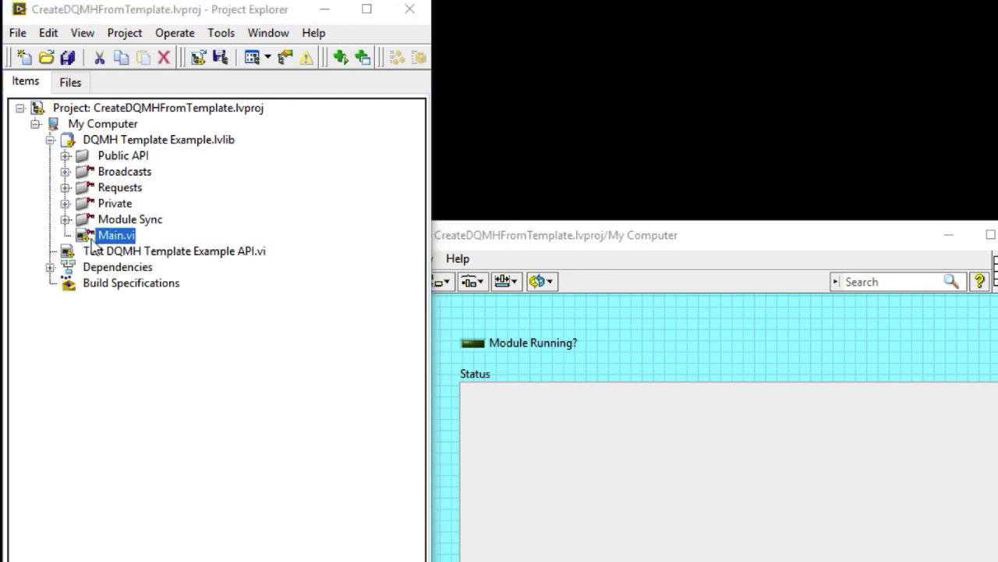
Step: Open the template example's Main.vi and switch to its block diagram with the template note
double_click(116, 234)
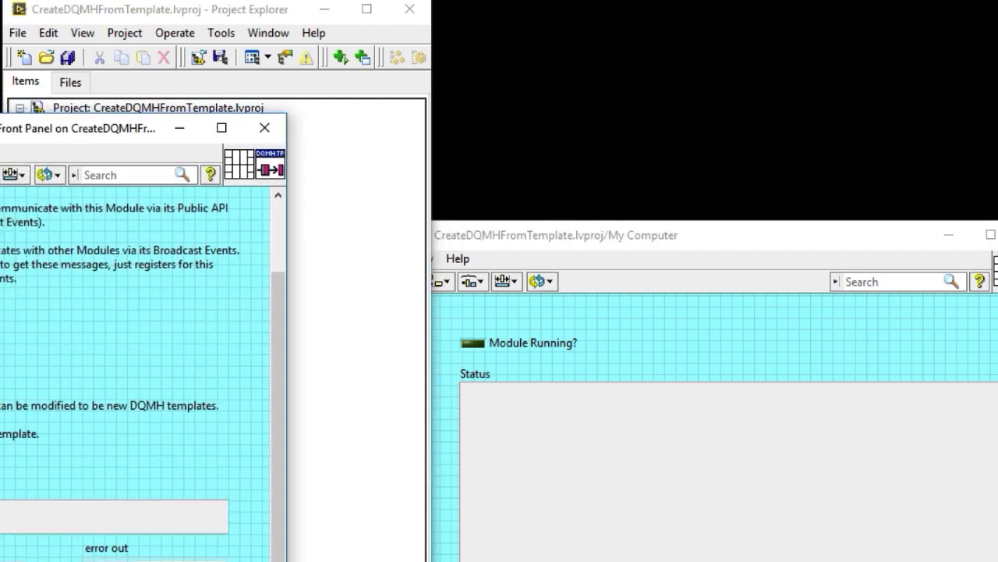
click(909, 38)
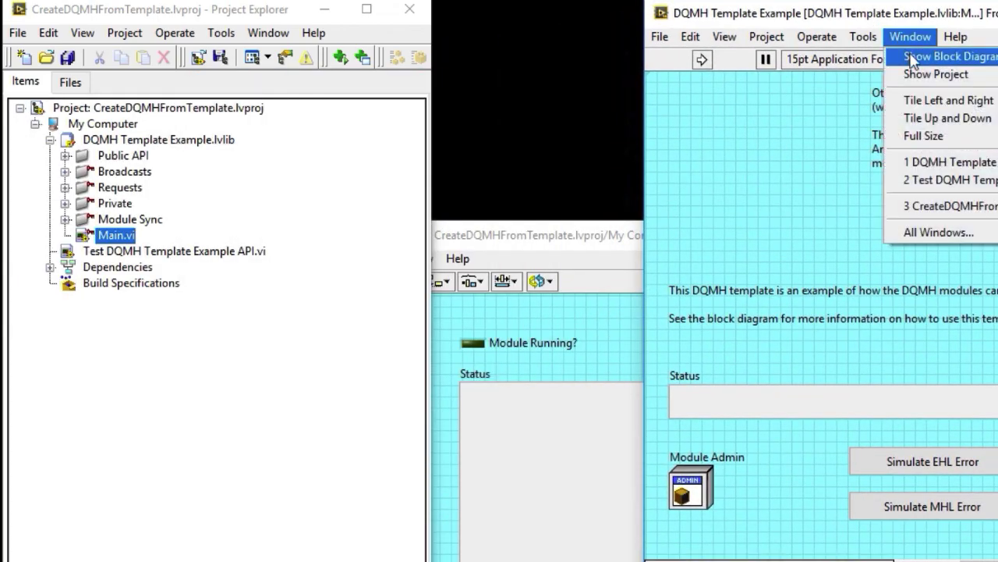
click(948, 56)
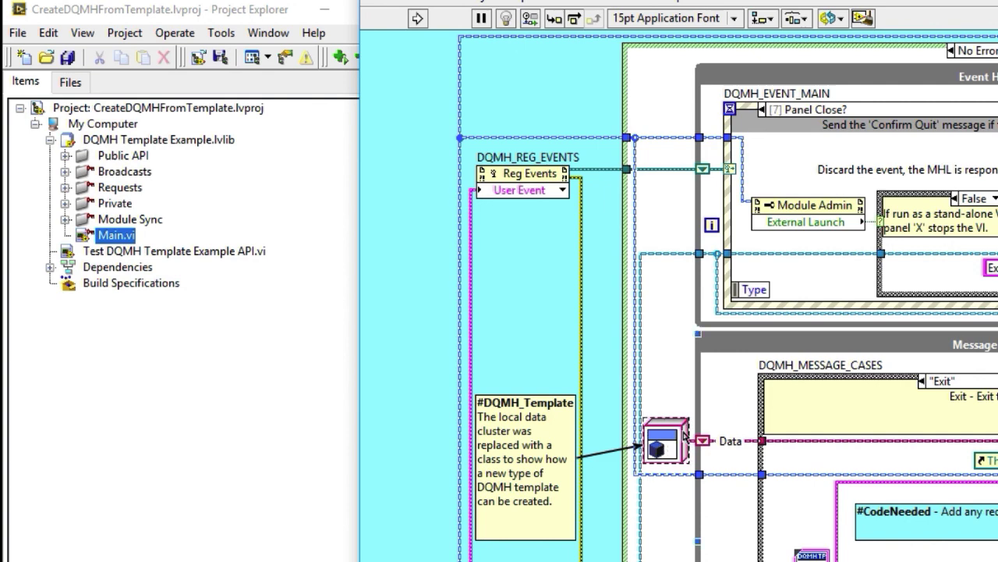
mouse_move(543, 299)
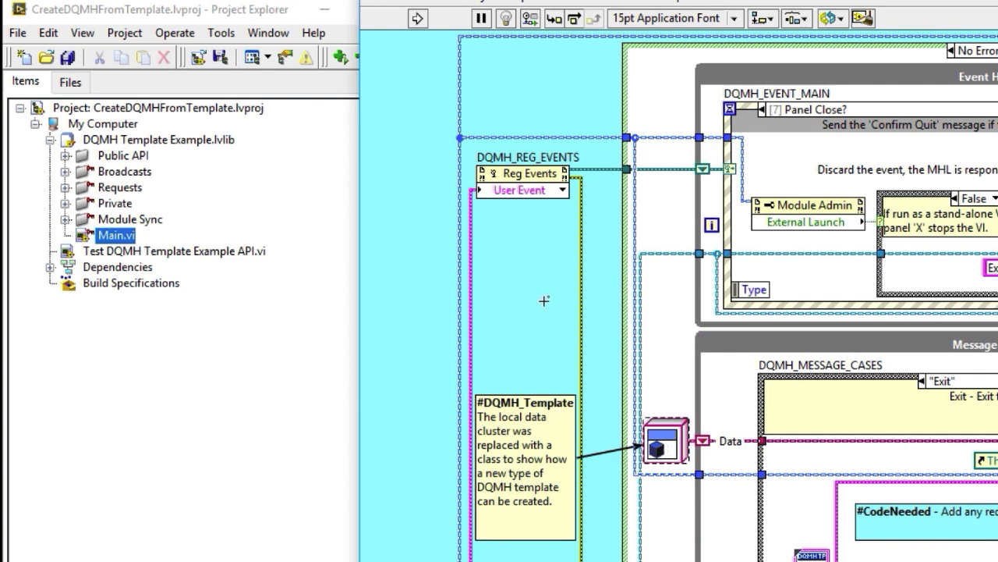
mouse_move(277, 227)
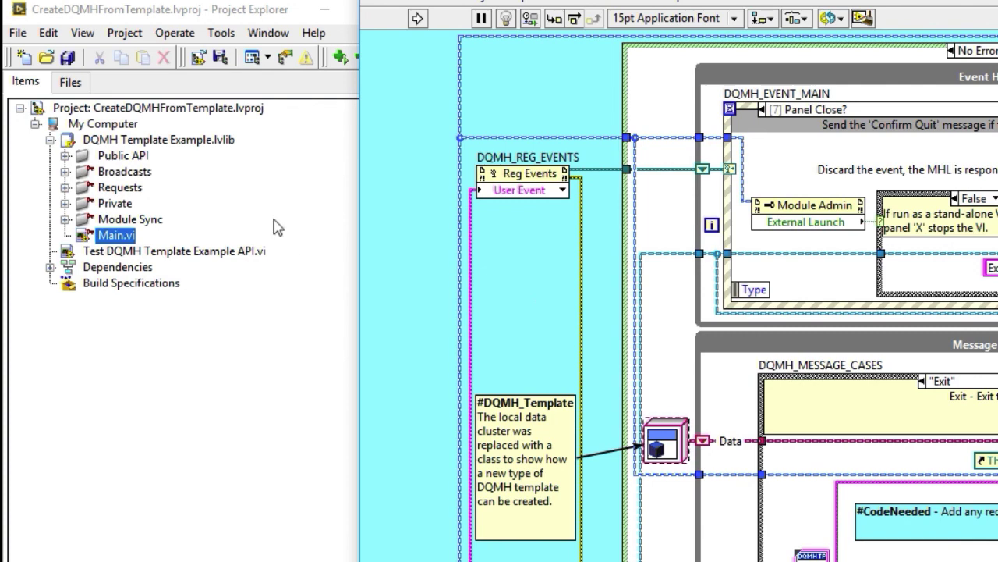
right_click(140, 108)
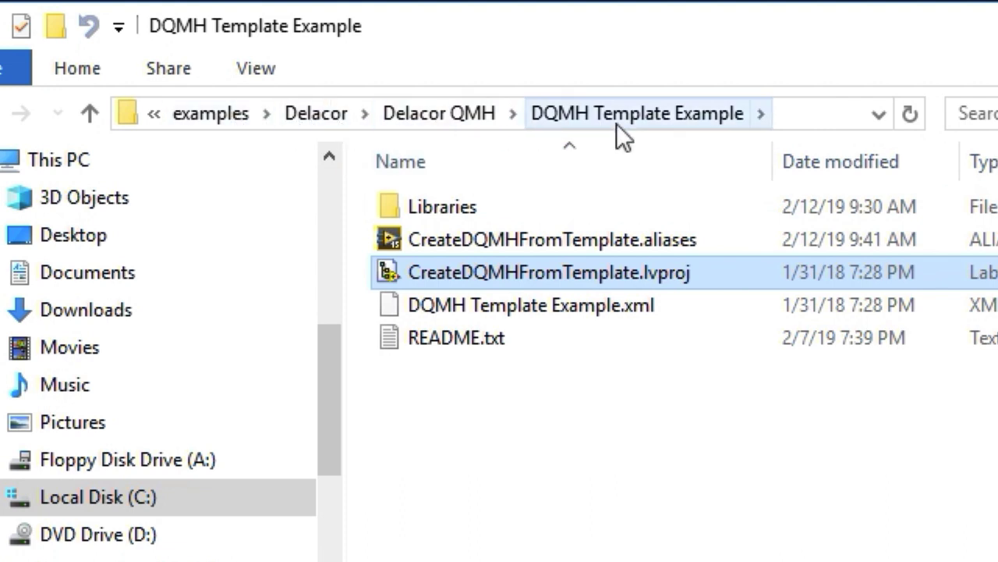
Step: Open the example project file in the DQMH Template Example folder
double_click(534, 272)
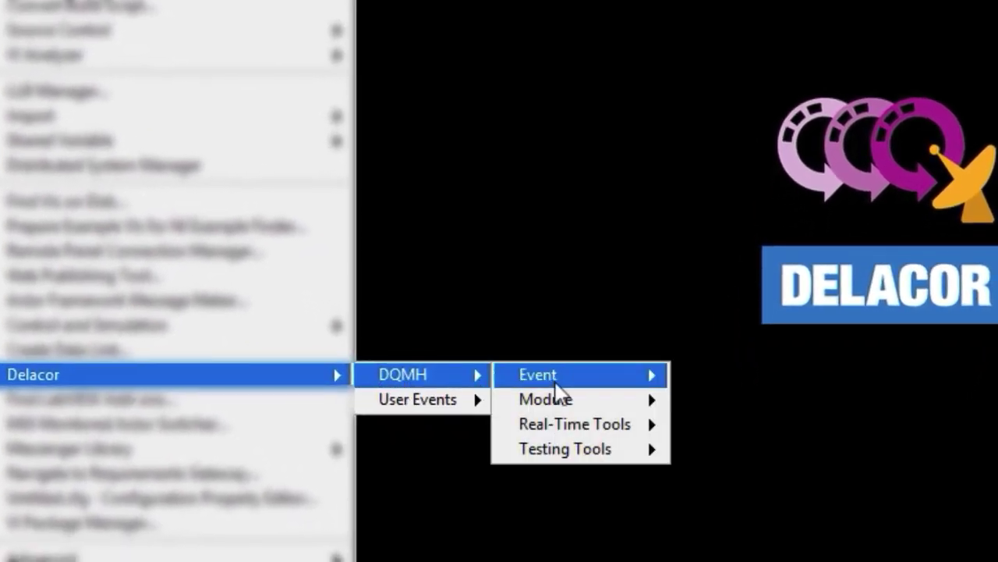
mouse_move(546, 399)
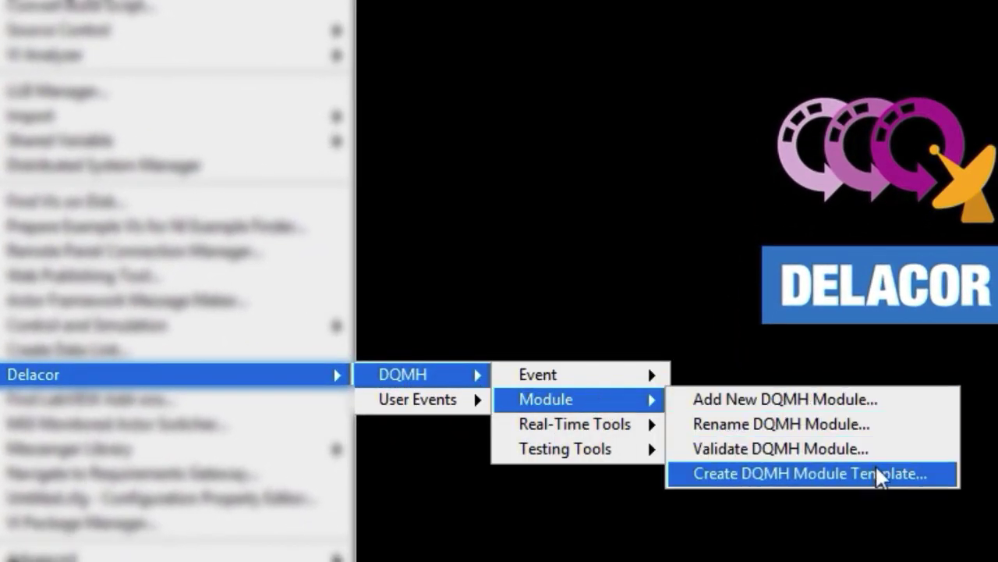
mouse_move(955, 486)
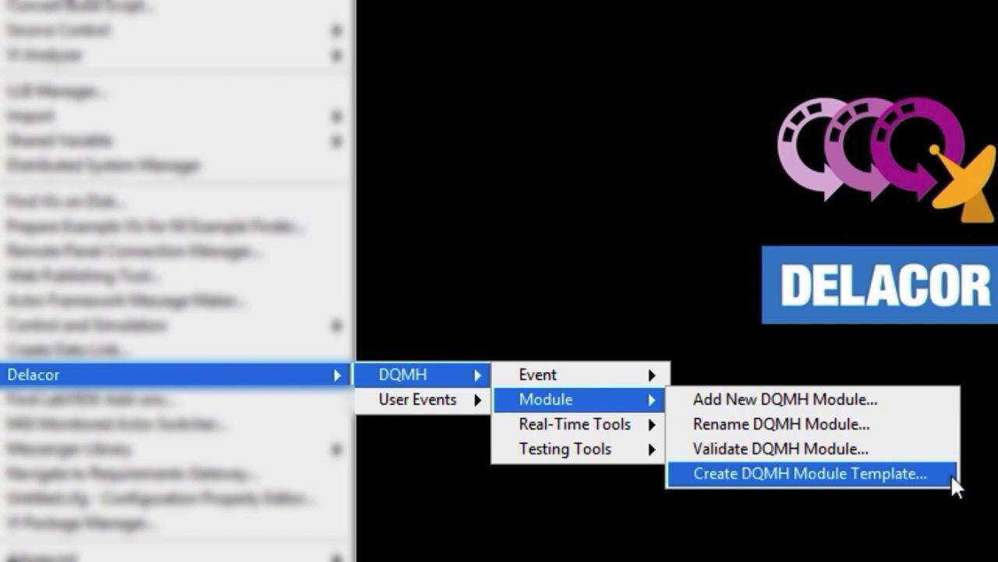
Step: Launch Create DQMH Module Template from the Delacor DQMH Module tools
click(810, 474)
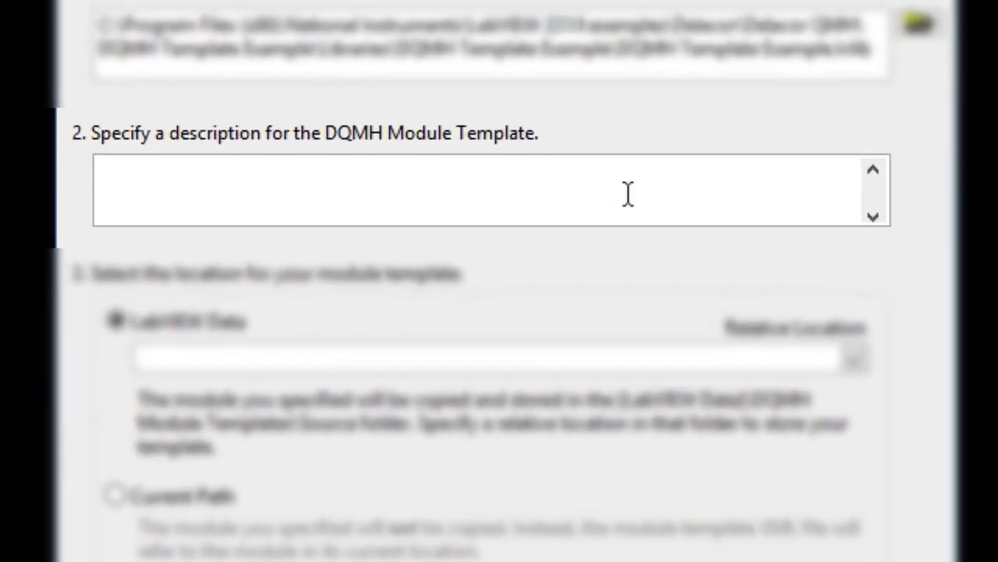
Step: Describe the template as cyan front panel with object instead of cluster, copied to LabVIEW Data under Delacor
text(Template Example with cyan front panel color and uses an object instead of a cluster for local data)
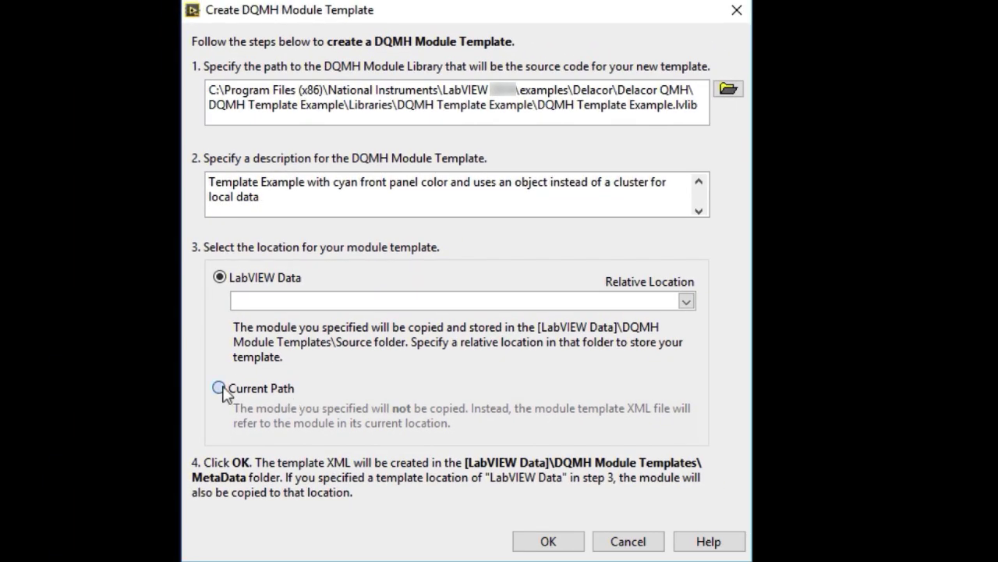
click(220, 389)
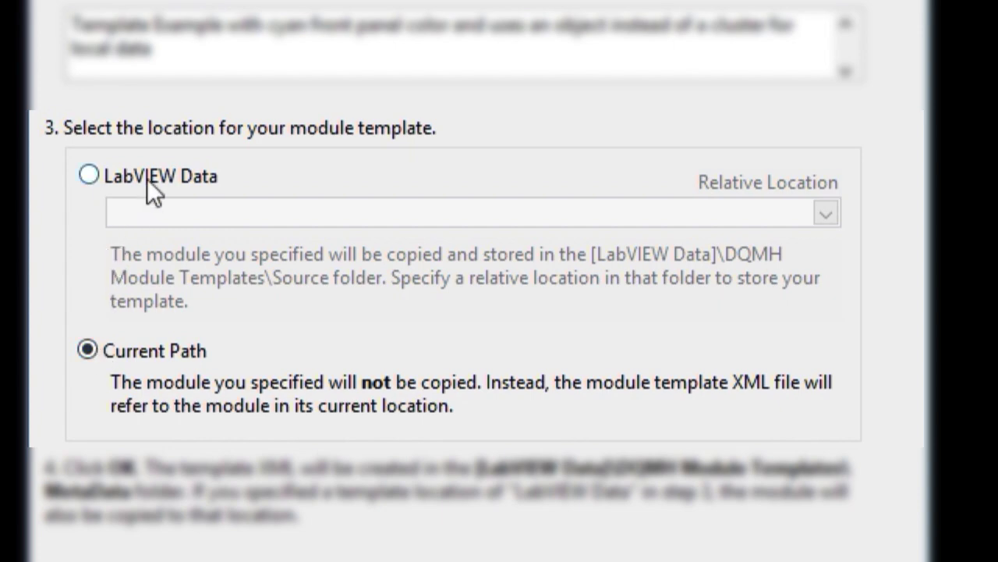
click(88, 175)
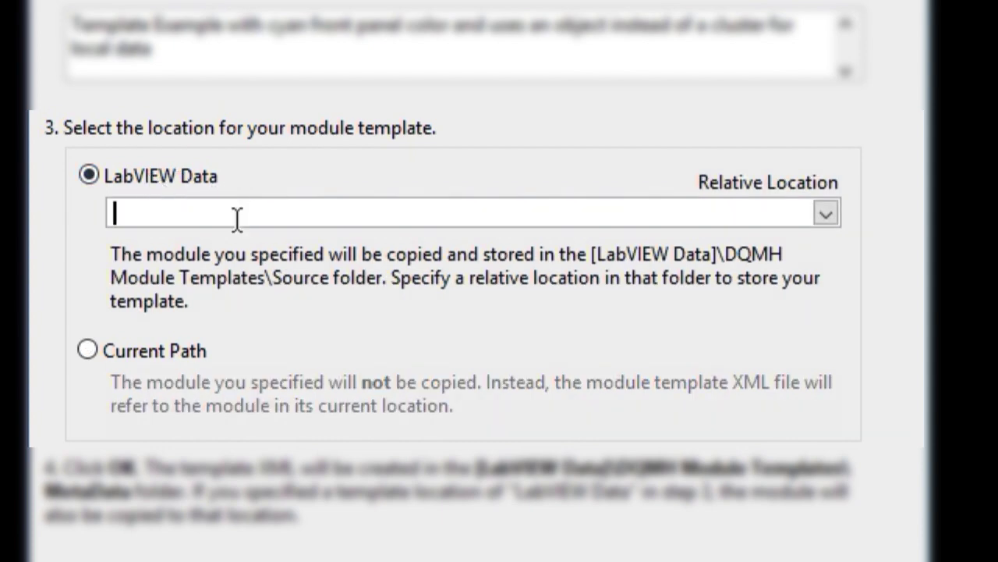
text(Delacor)
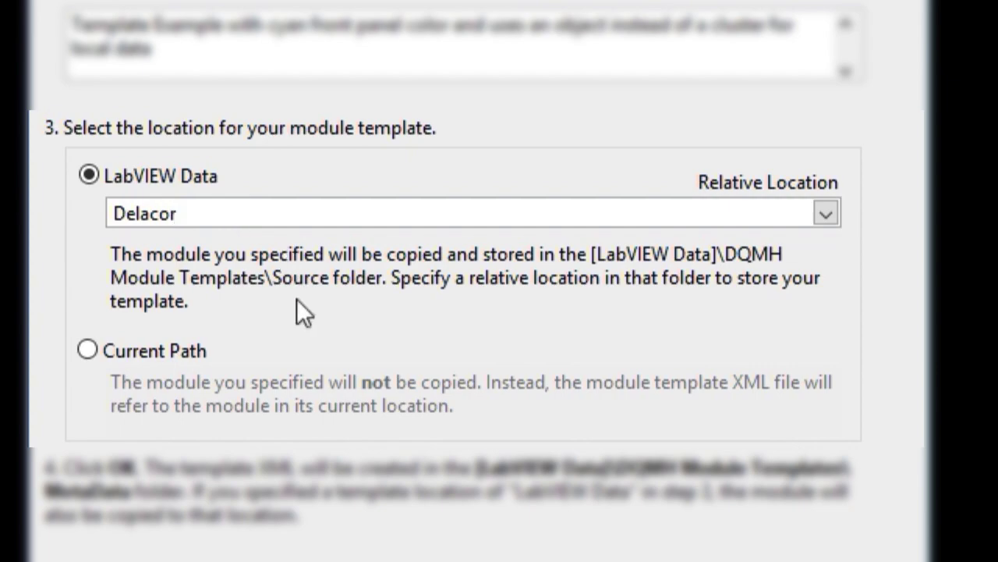
mouse_move(175, 237)
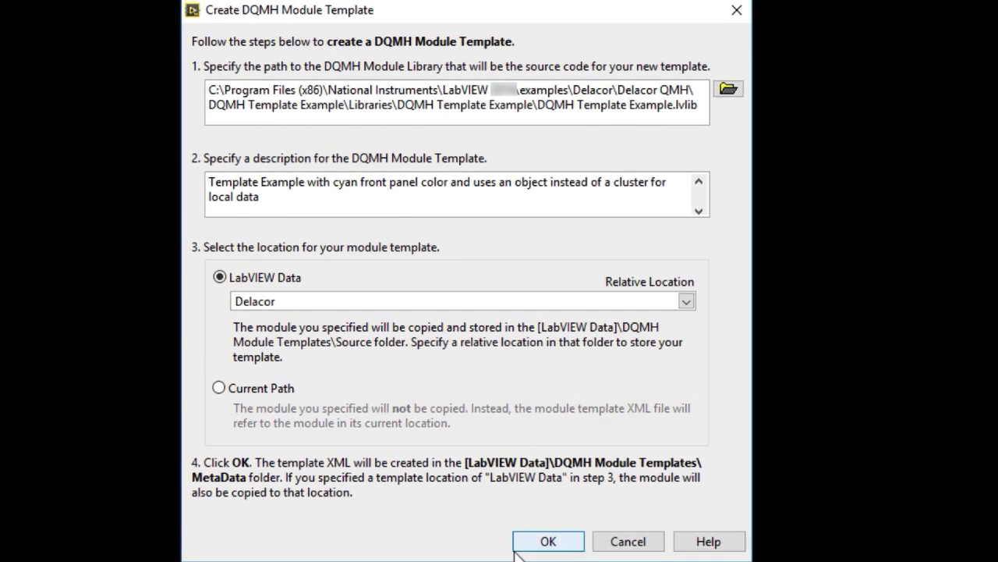
Step: Create the DQMH Template Example template, overwriting the existing template files
click(547, 540)
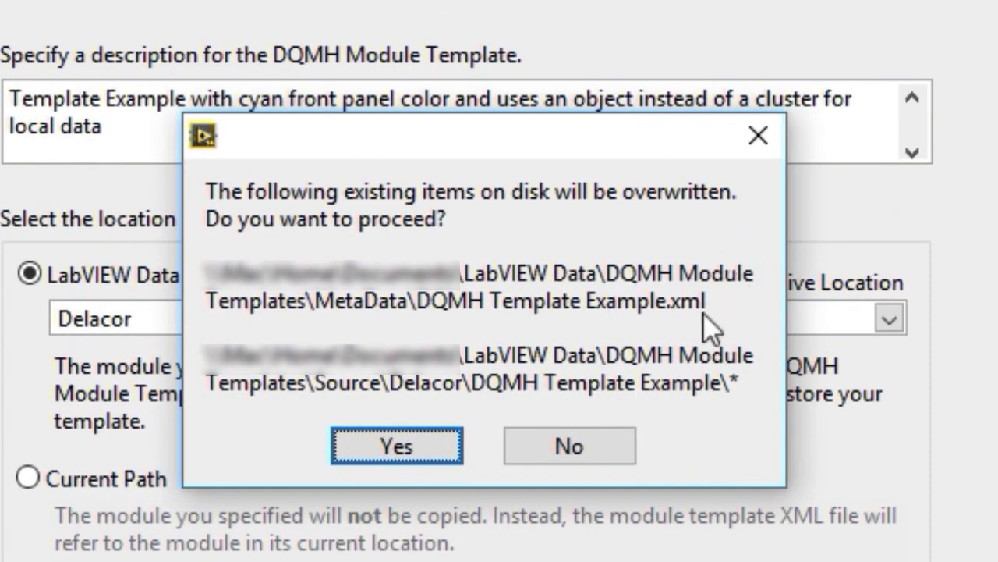
mouse_move(655, 319)
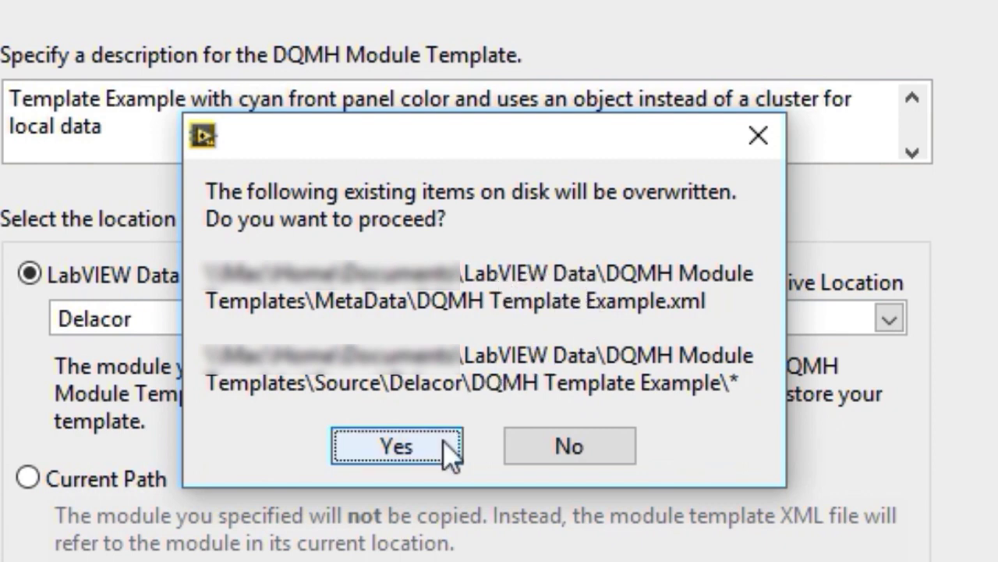
click(396, 446)
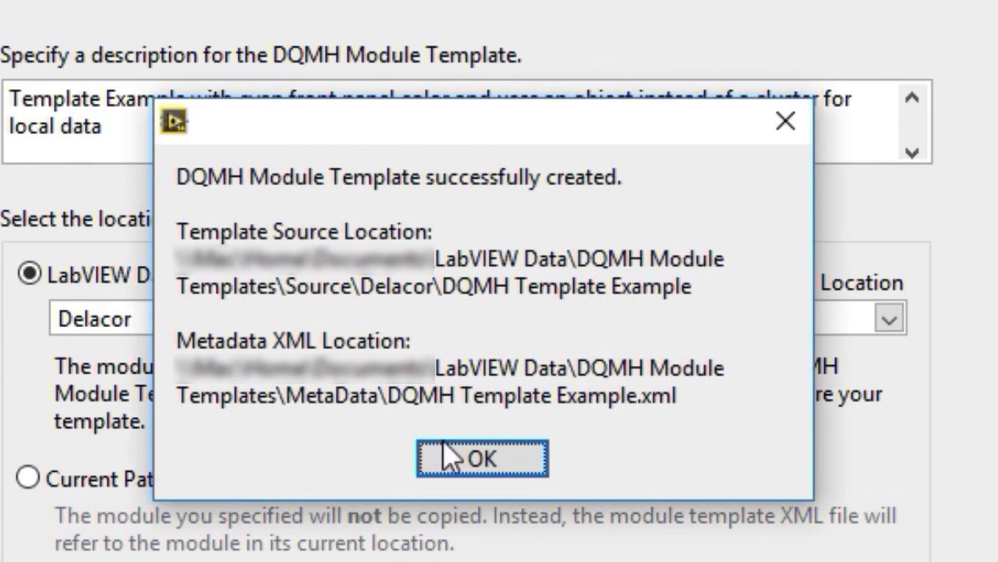
click(481, 459)
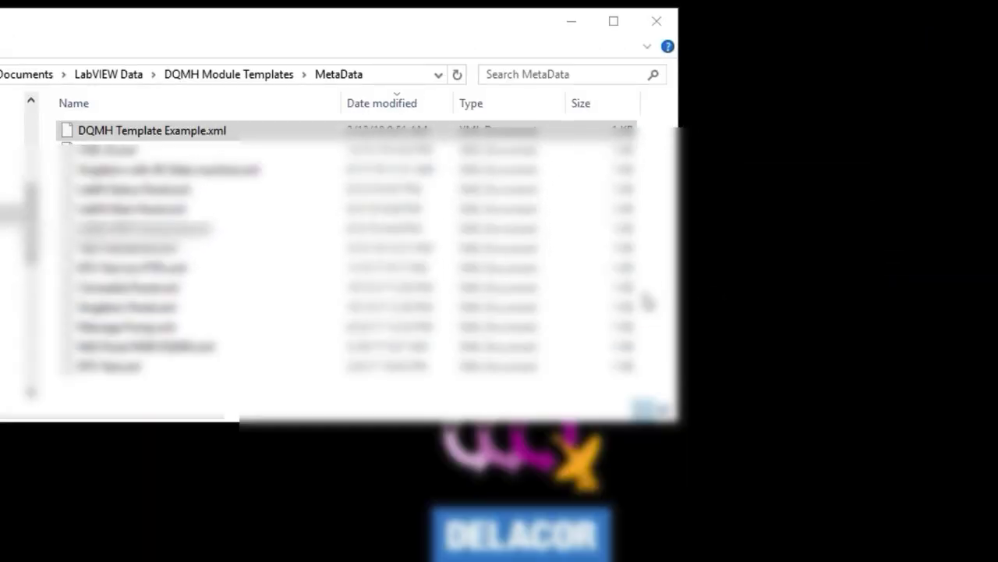
Step: Bring up options for DQMH Template Example.xml in the MetaData folder
right_click(151, 131)
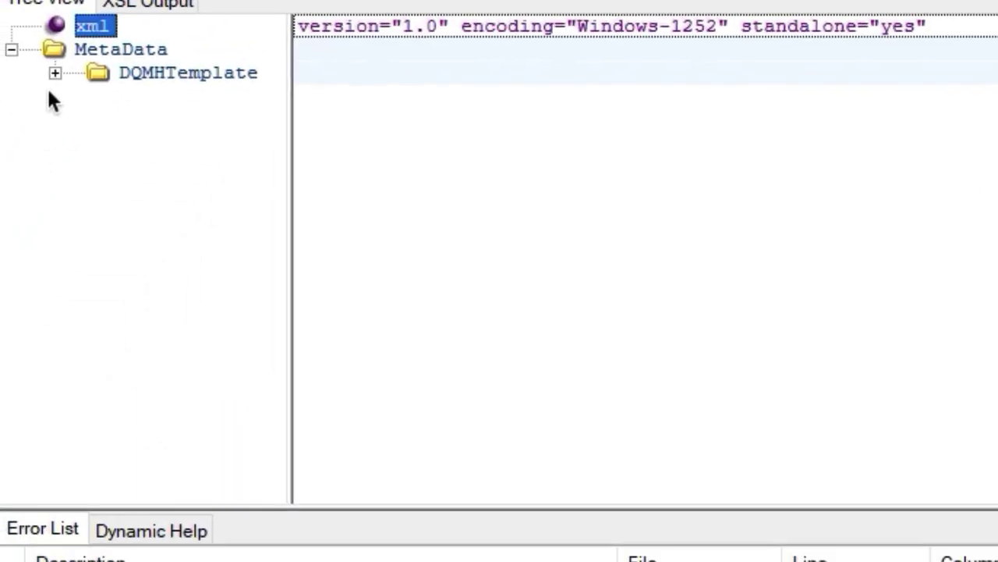
Step: View the template XML's MetaData and DQMHTemplate nodes in XML Notepad
click(55, 74)
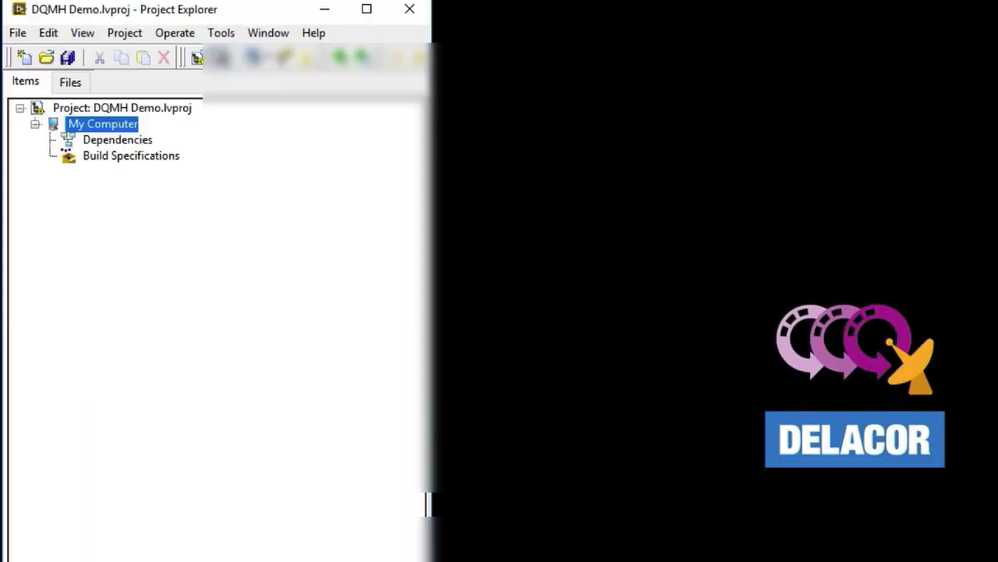
Step: Add My Module of type DQMH Template Example with a MYMOD icon overlay to the project
click(222, 33)
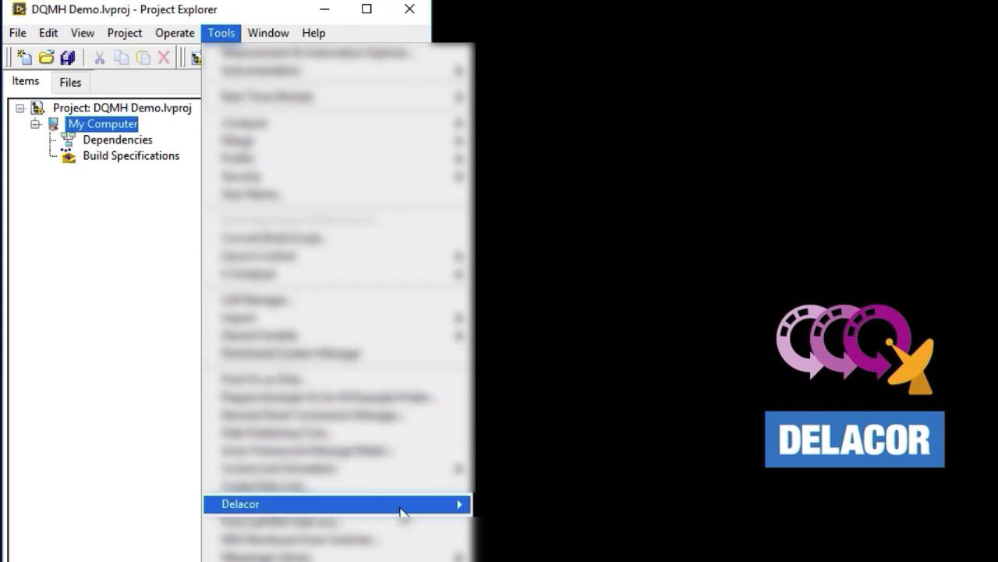
mouse_move(505, 502)
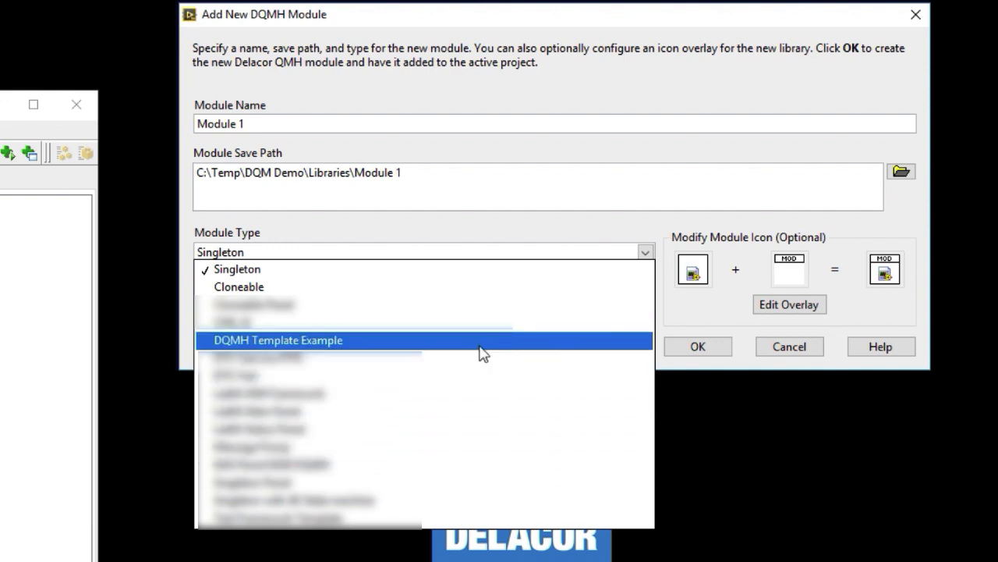
click(277, 341)
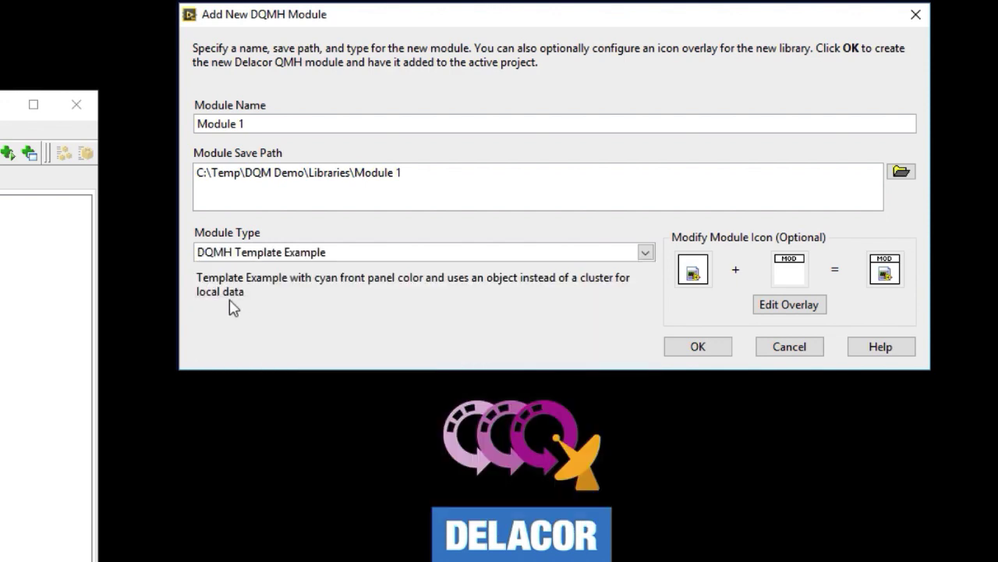
mouse_move(315, 287)
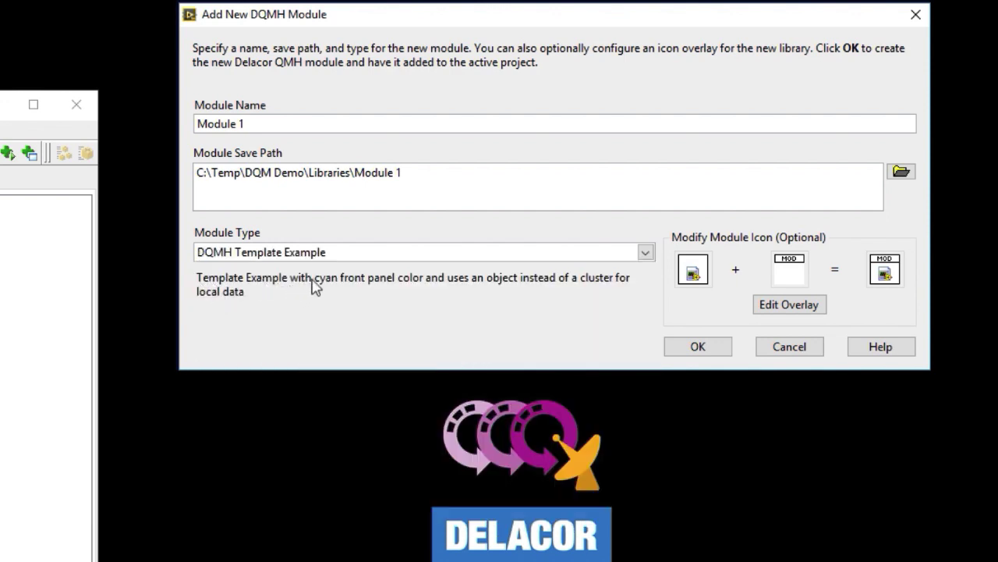
mouse_move(761, 330)
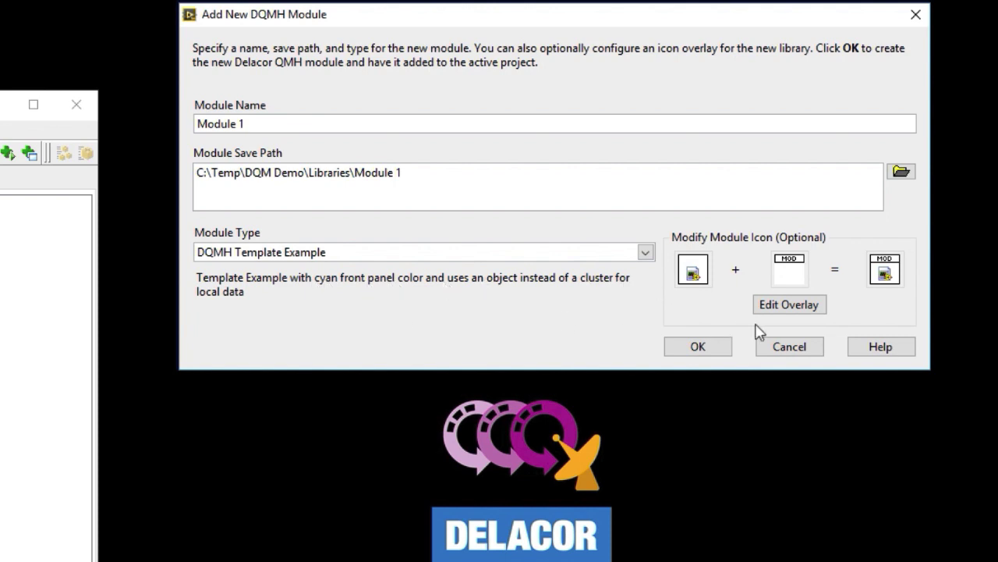
click(790, 304)
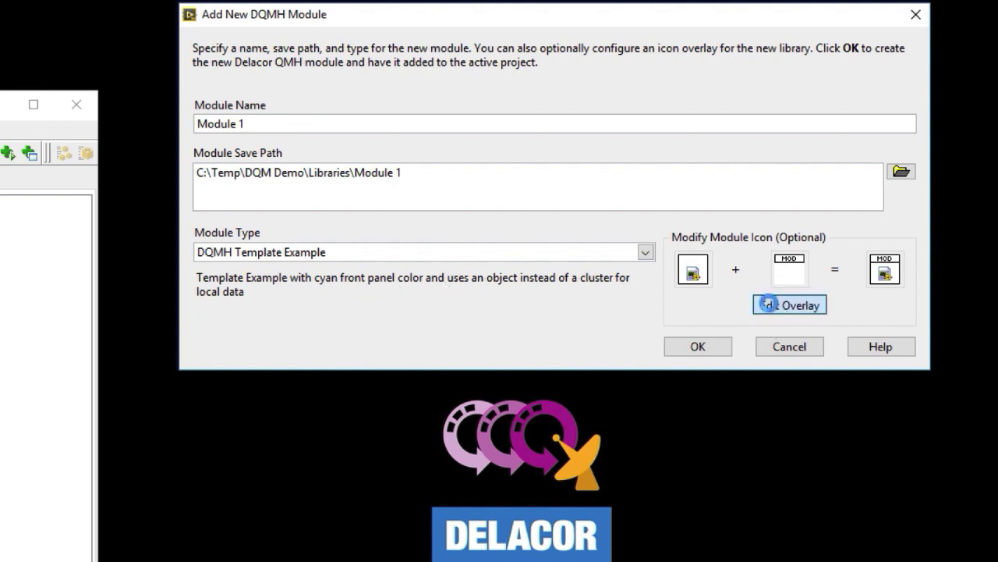
click(789, 304)
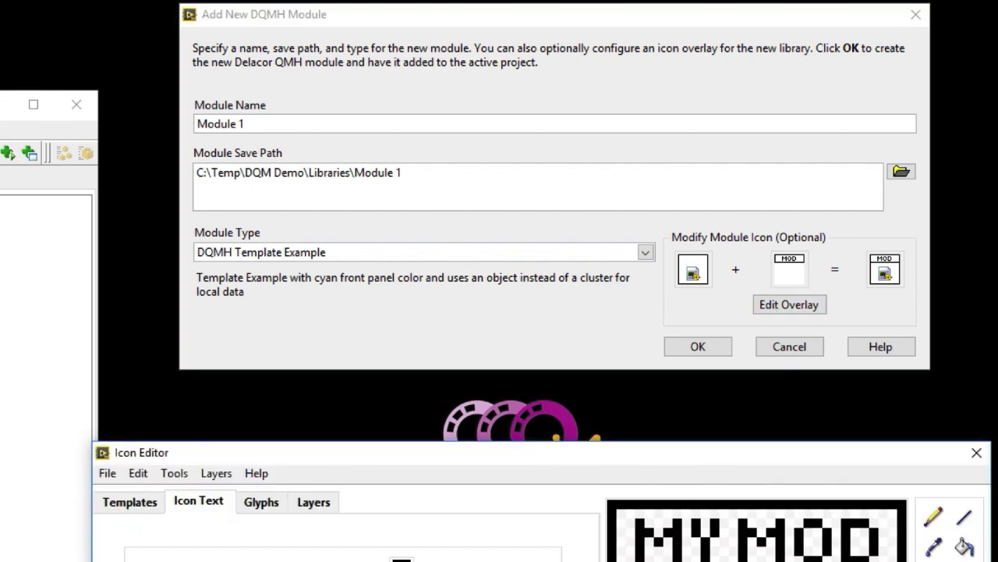
click(697, 347)
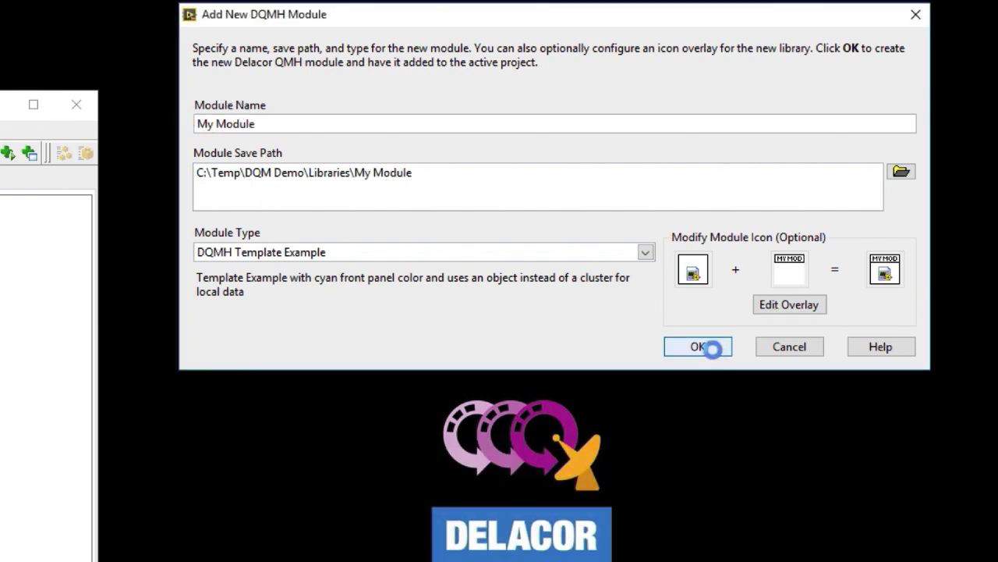
click(698, 347)
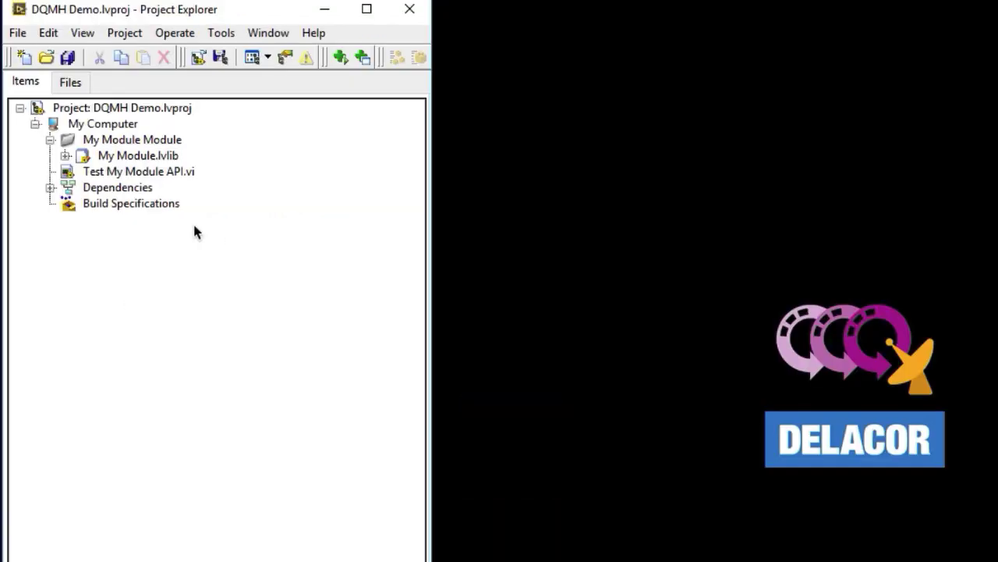
Step: Expand My Module.lvlib and open Test My Module API.vi and Main.vi's block diagram
click(66, 156)
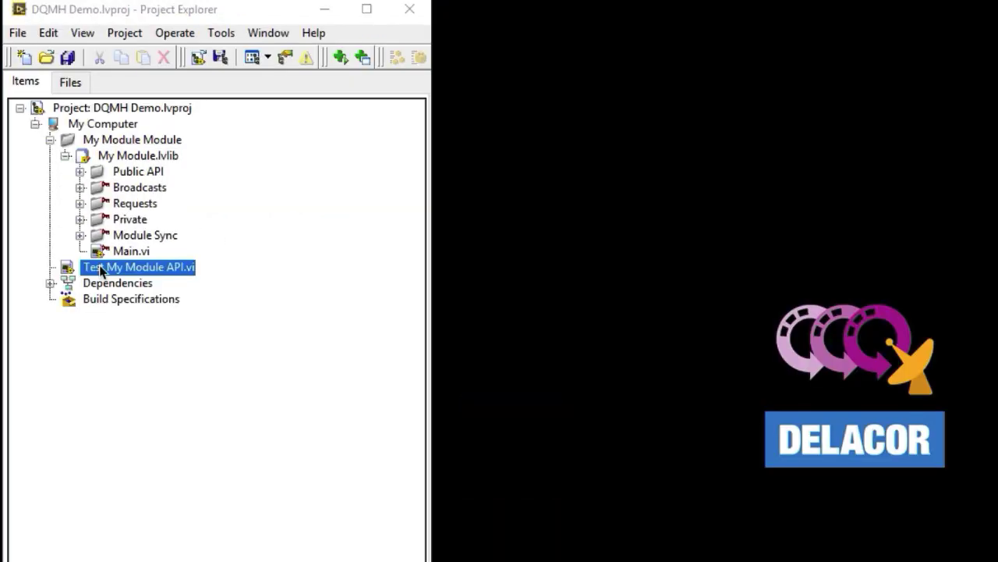
double_click(138, 267)
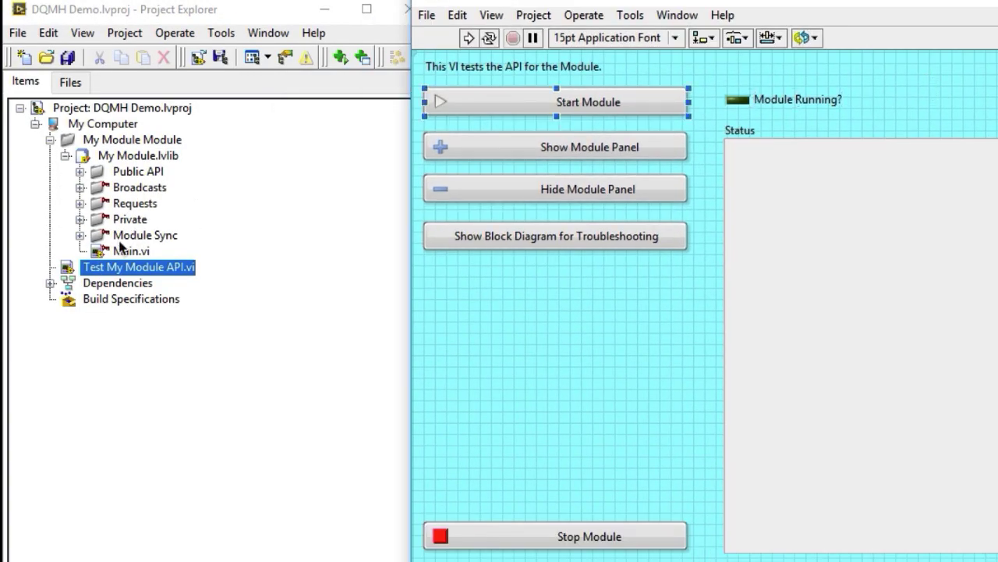
click(131, 250)
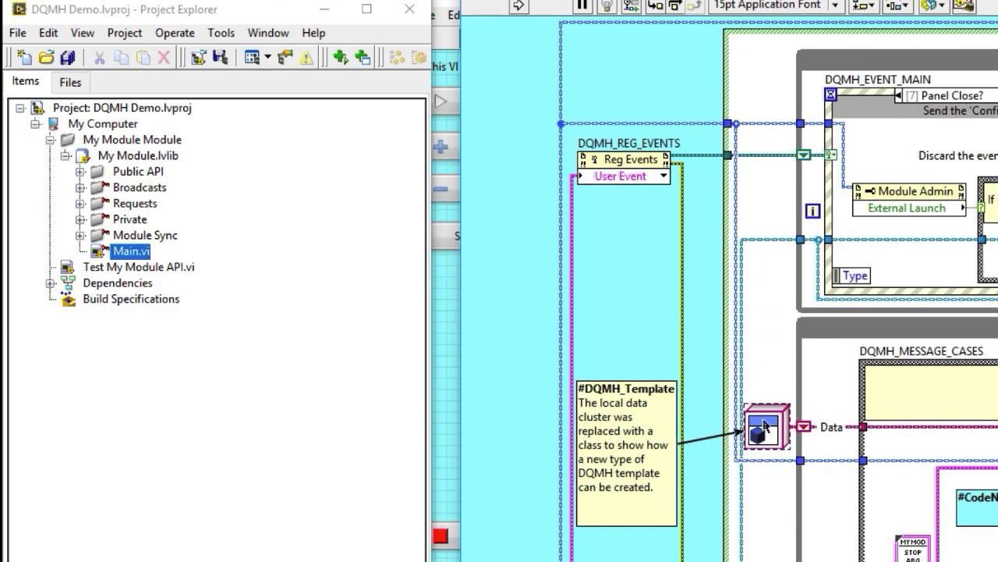
mouse_move(63, 248)
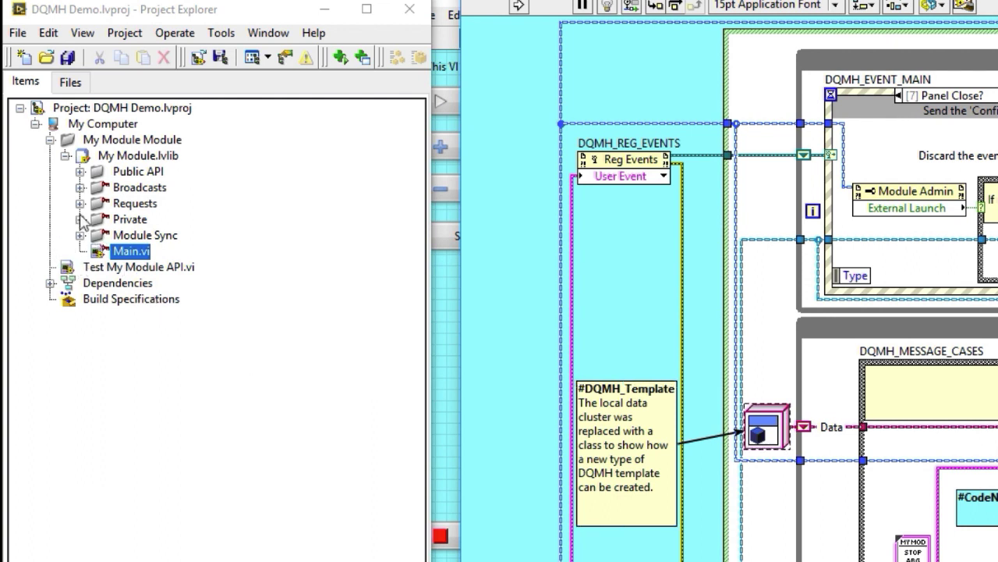
Step: Check My Module's Module Name constant reads My Module and select the My Module library
click(81, 218)
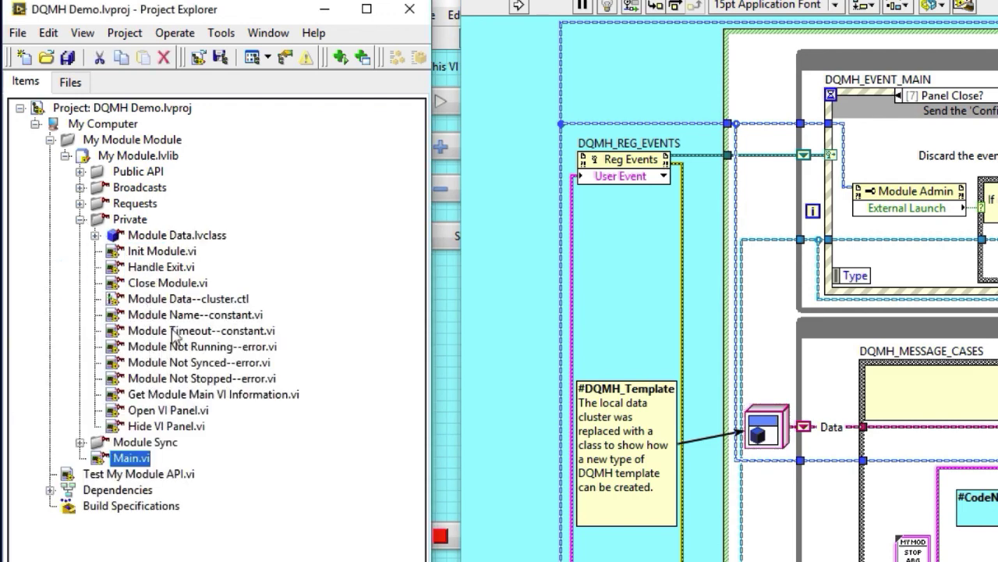
double_click(196, 315)
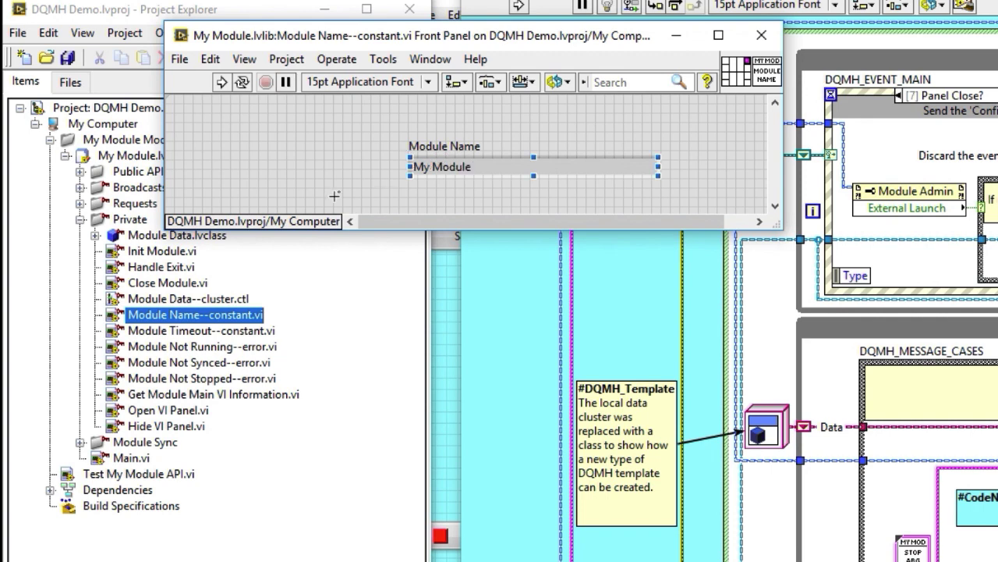
click(137, 156)
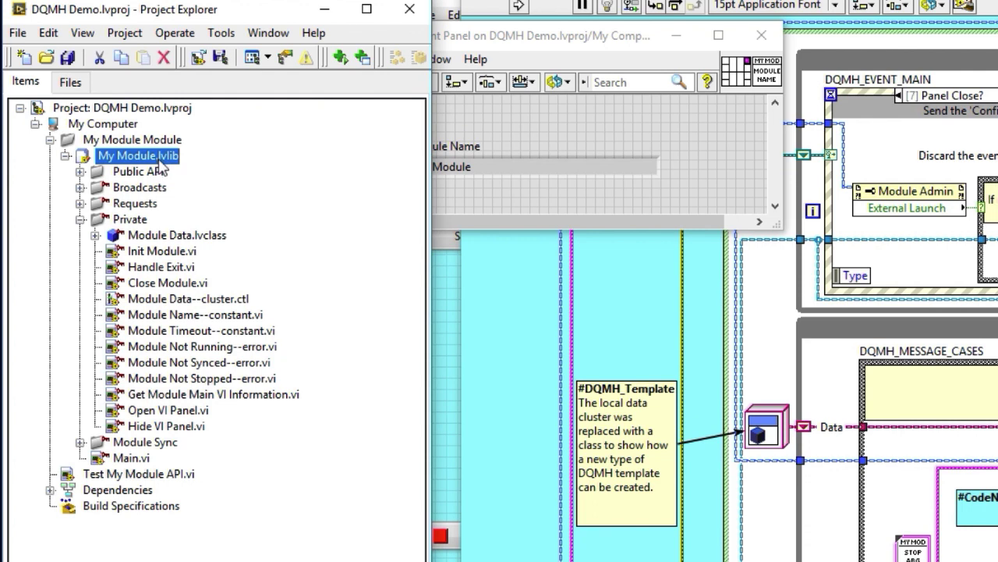
click(222, 33)
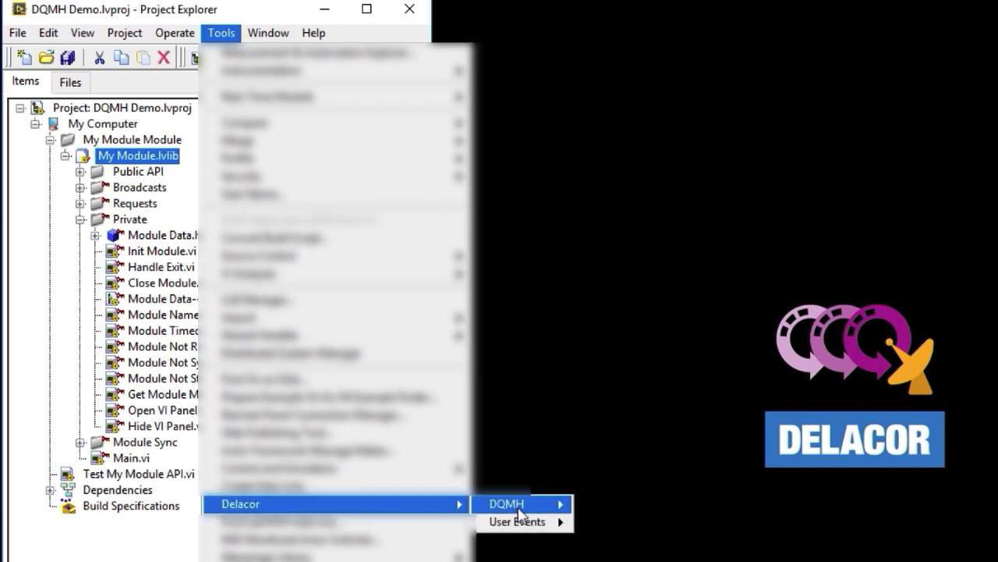
mouse_move(506, 502)
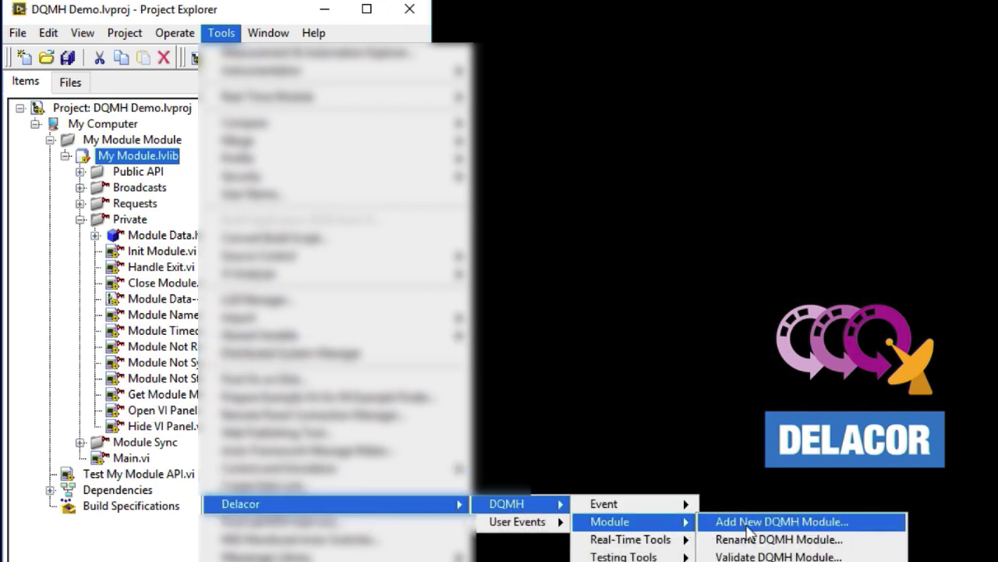
Step: Add a new DQMH module named Hello World Module using the DQMH Template Example type
click(780, 521)
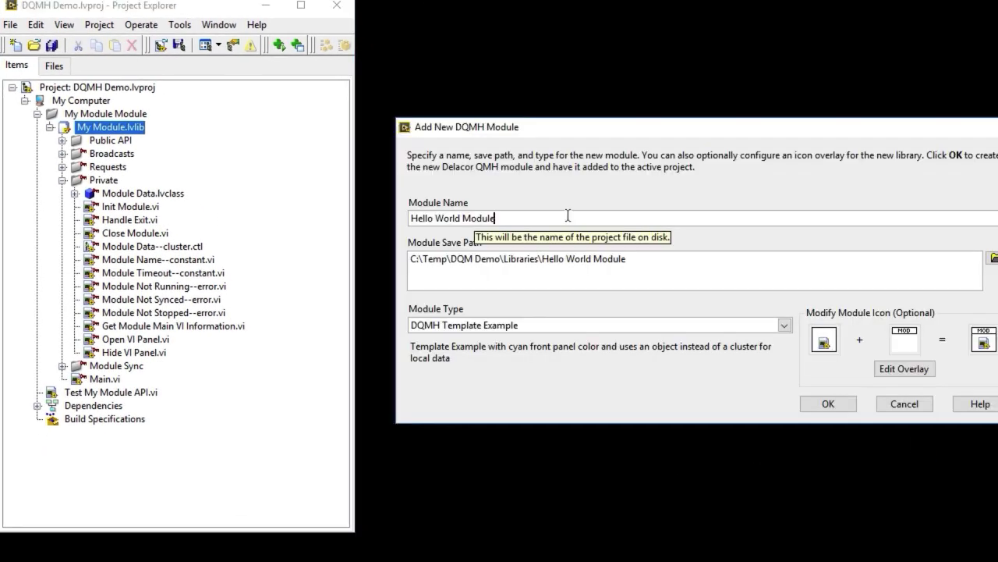
click(905, 368)
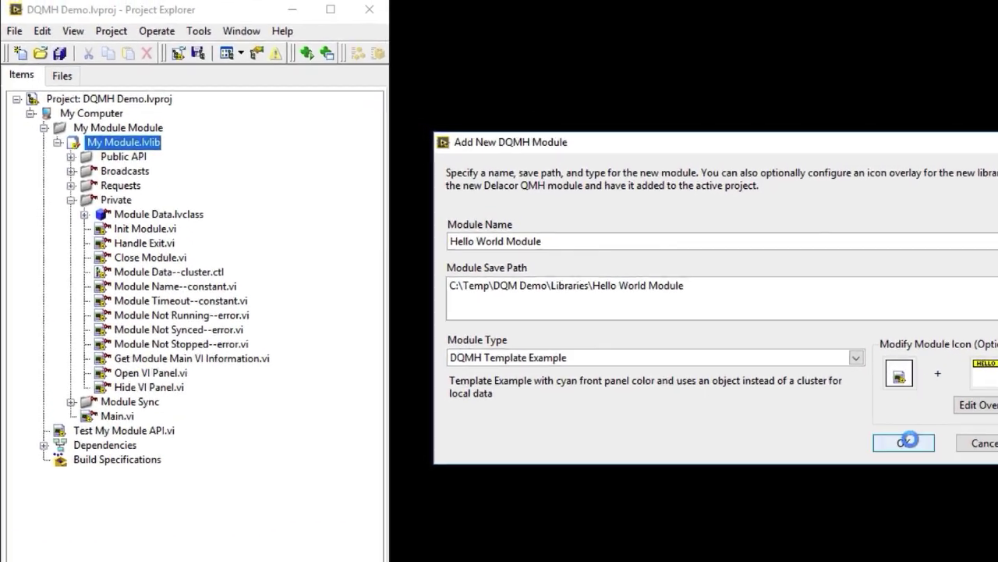
click(902, 443)
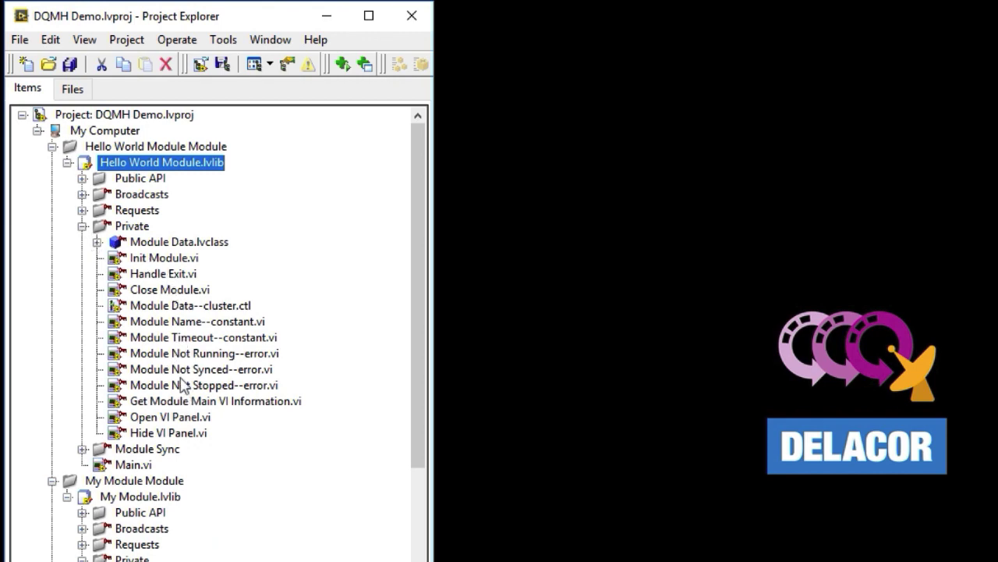
Step: Check Hello World Module's Module Name constant reads Hello World Module
click(197, 322)
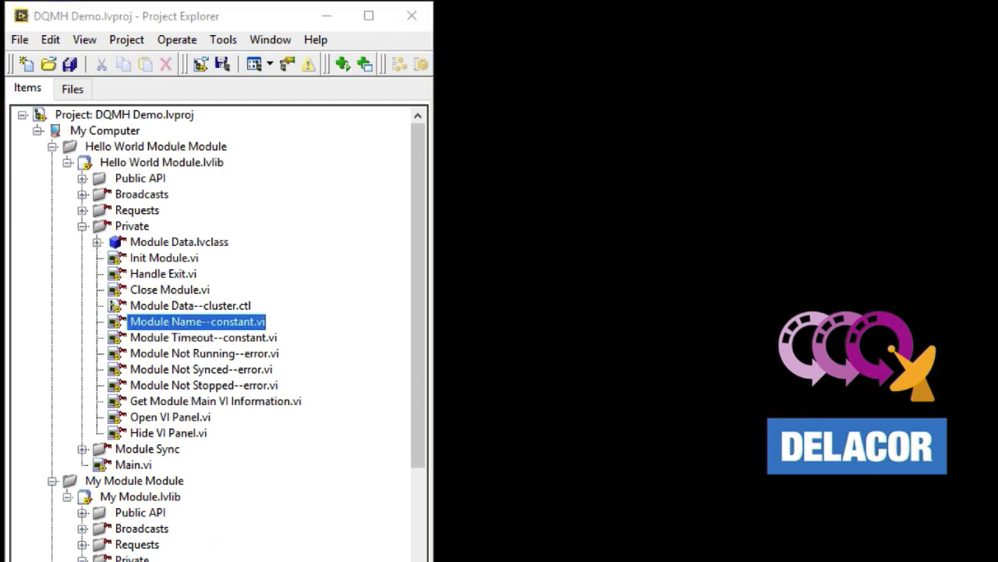
double_click(197, 321)
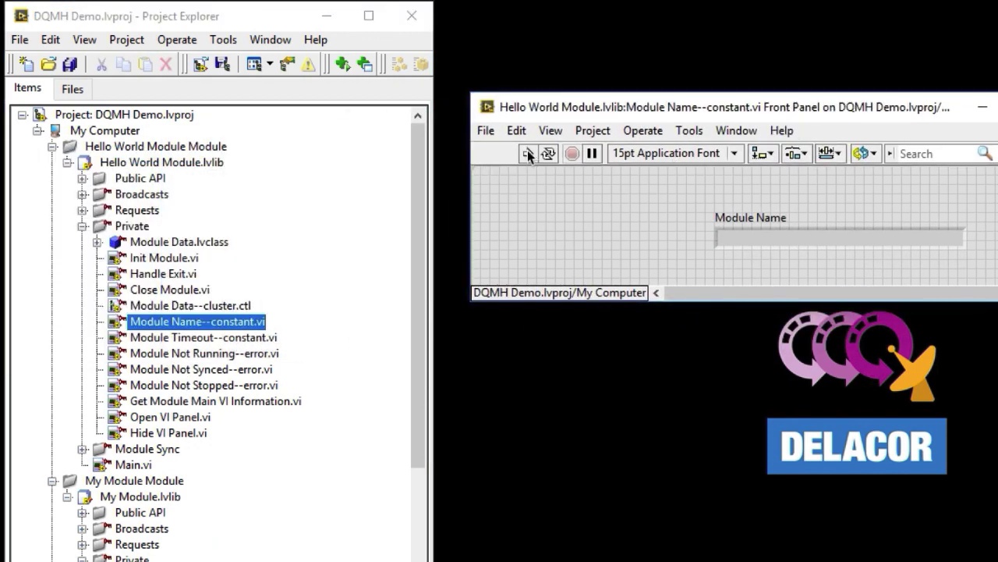
click(527, 153)
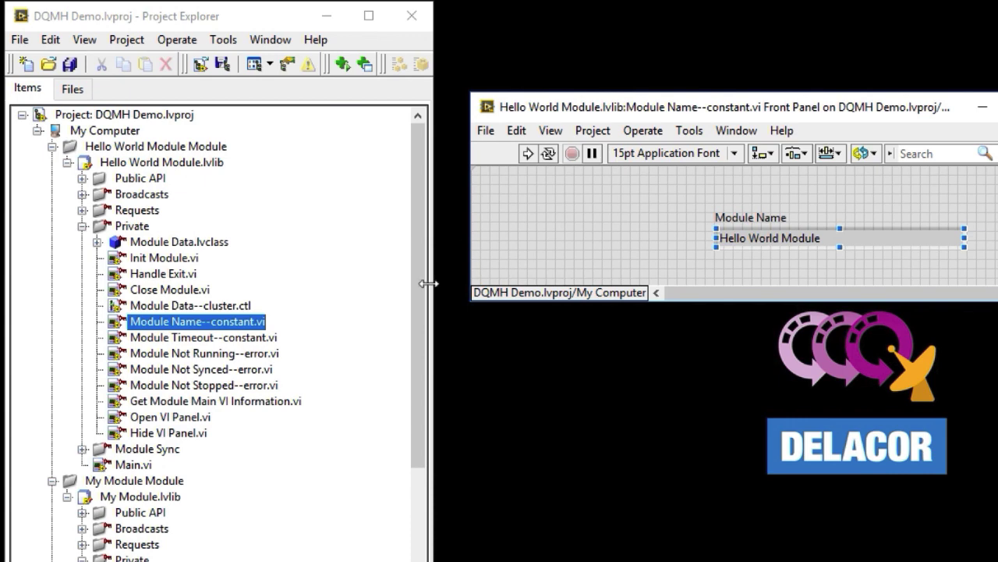
Step: View Hello World Module's Main.vi block diagram and locate the module files on disk
double_click(134, 465)
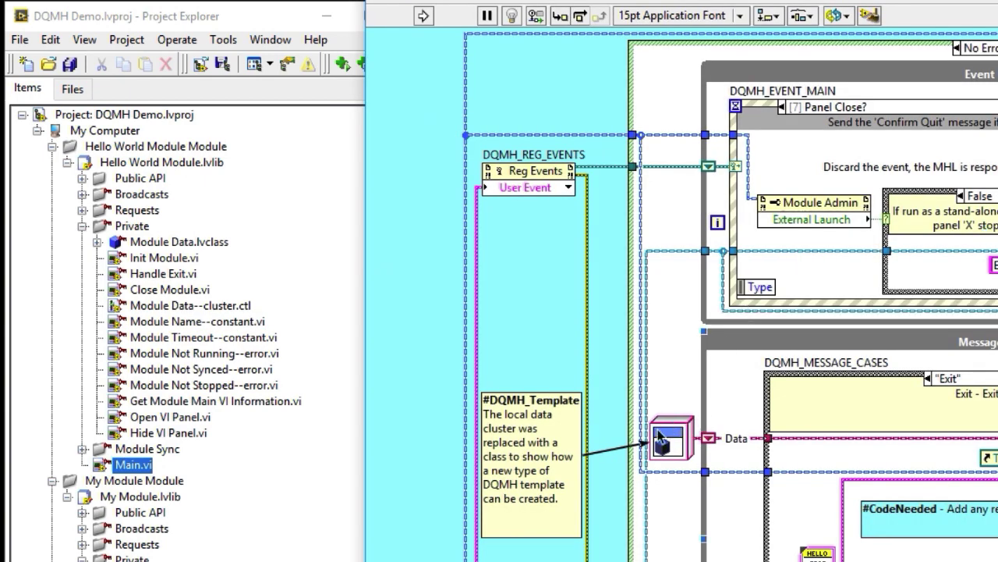
right_click(669, 437)
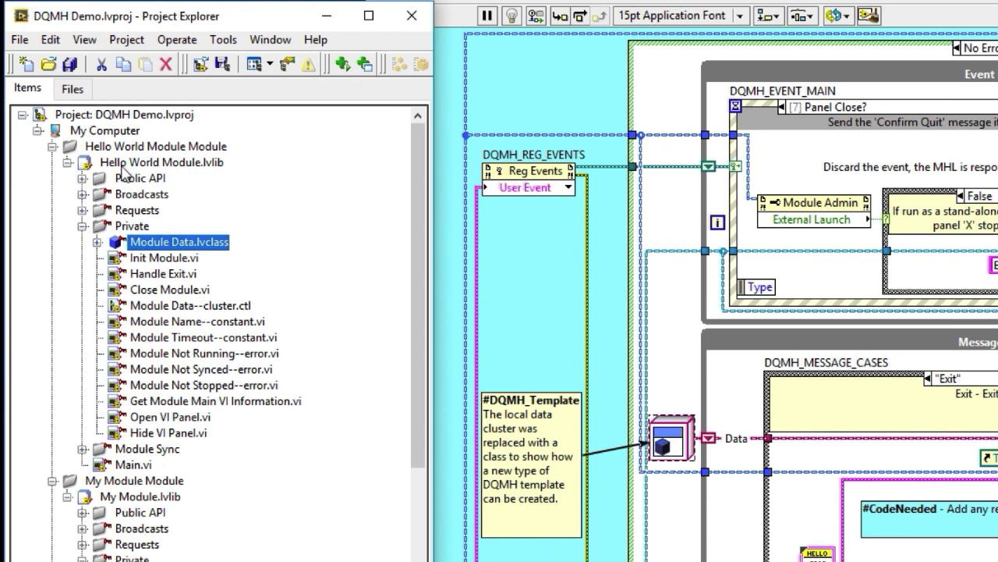
mouse_move(139, 178)
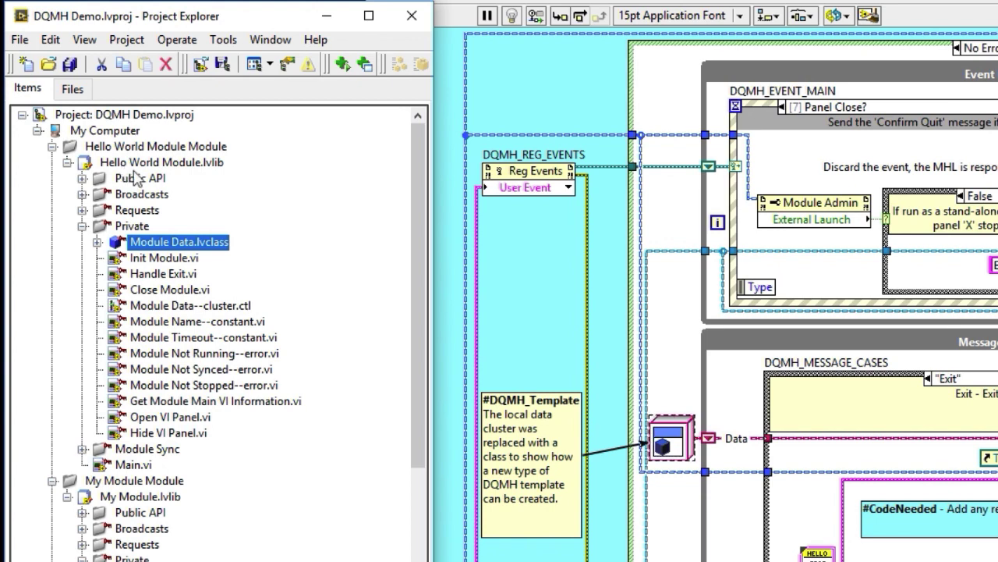
right_click(178, 241)
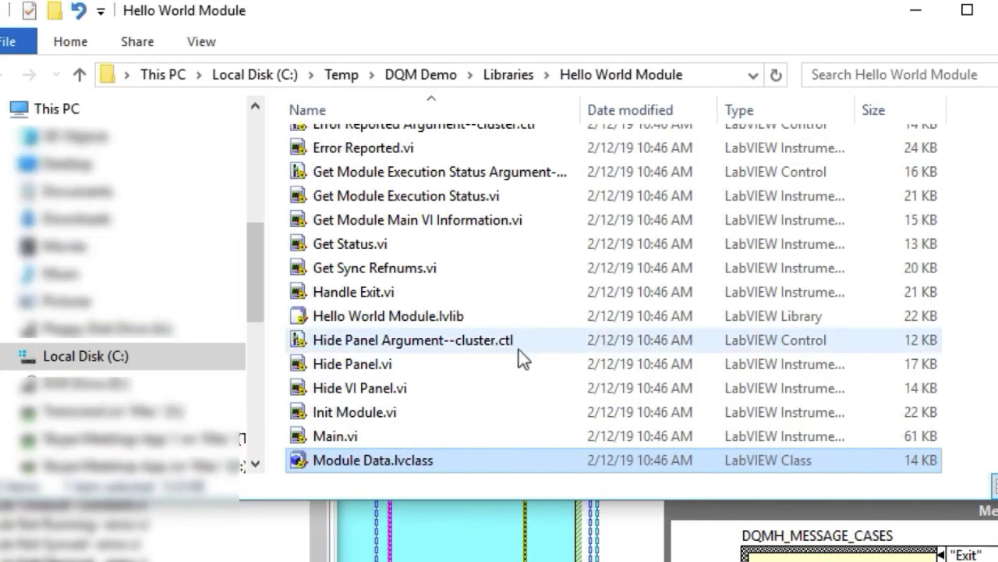
Step: Scroll through the Hello World Module folder listing showing its VIs, controls and Module Data class
scroll(up, 3)
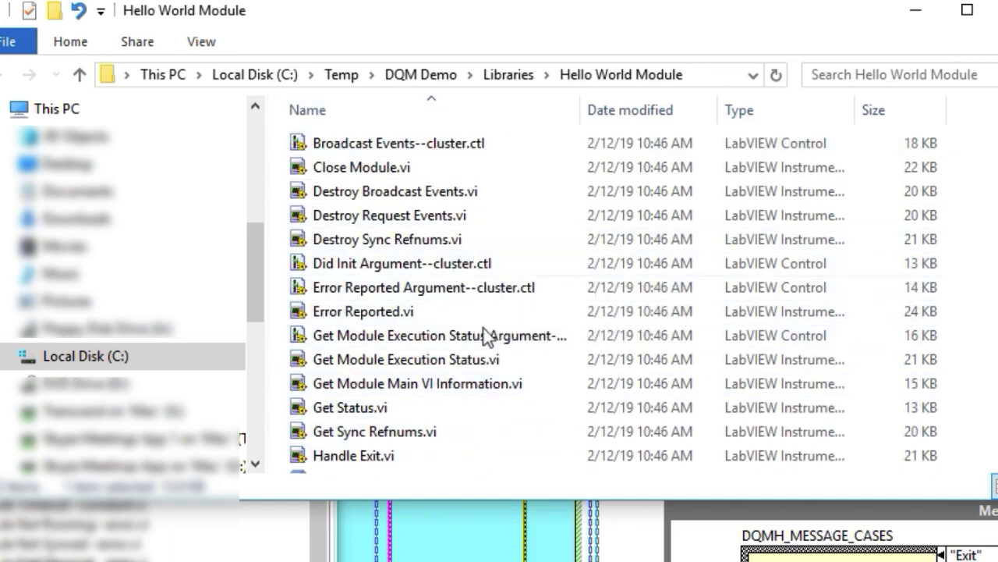
click(363, 312)
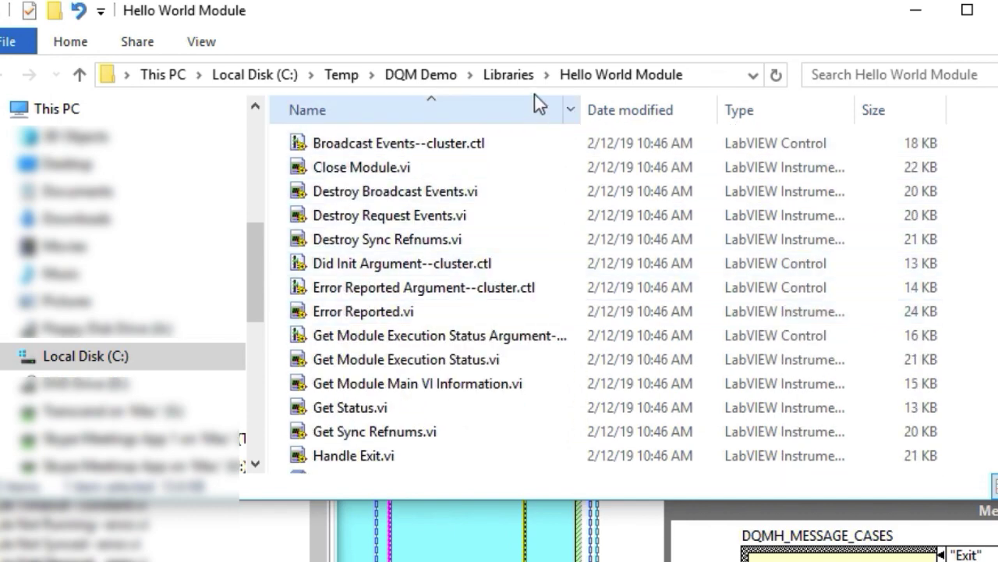
scroll(down, 3)
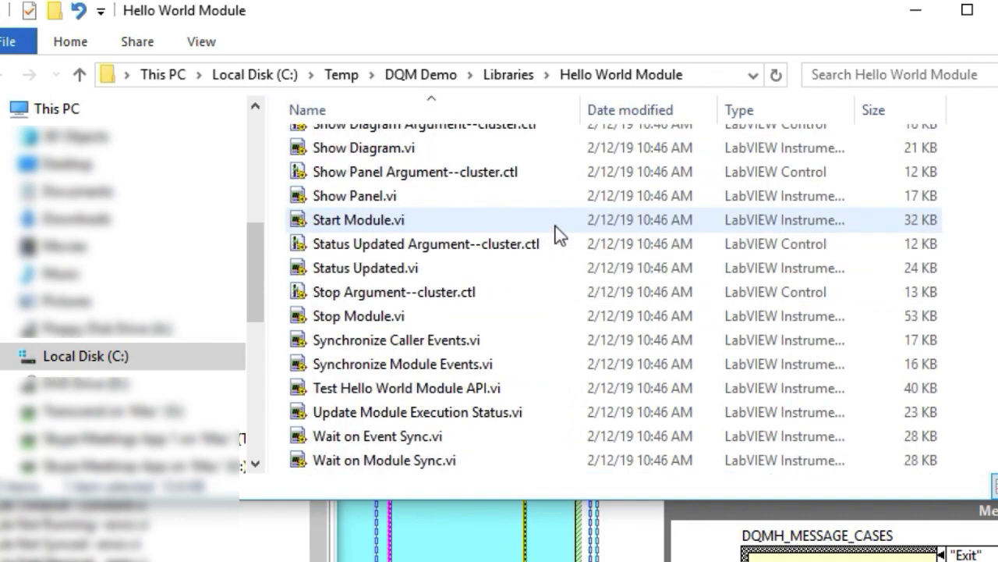